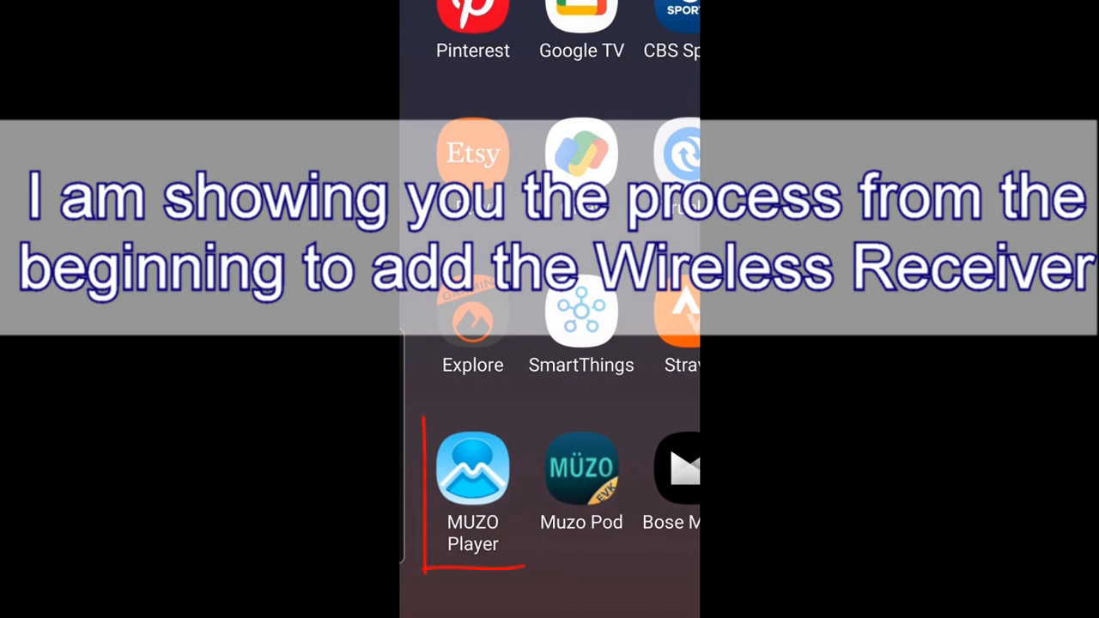
Start adding a speaker in MUZO Player under 'Add other MUZO compatible speakers'
left_click(581, 467)
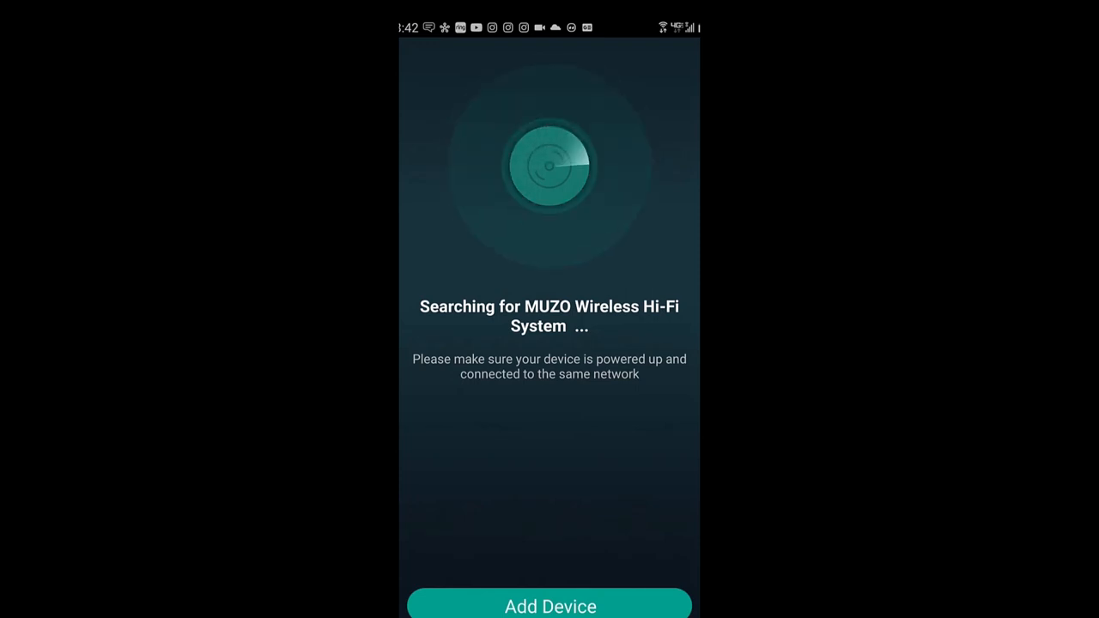
left_click(550, 606)
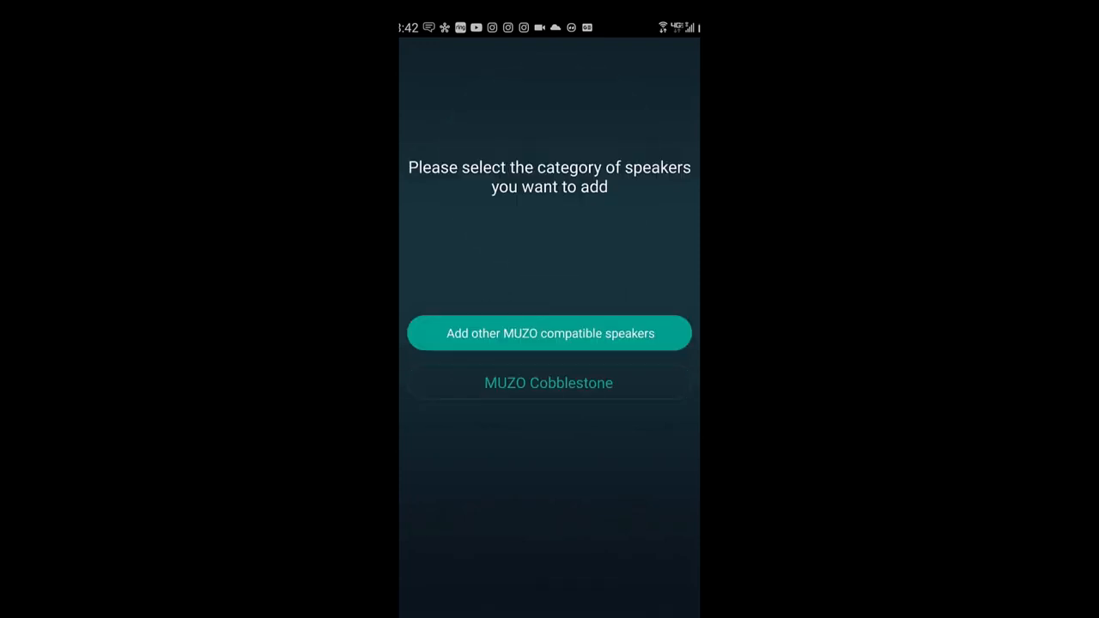
left_click(550, 333)
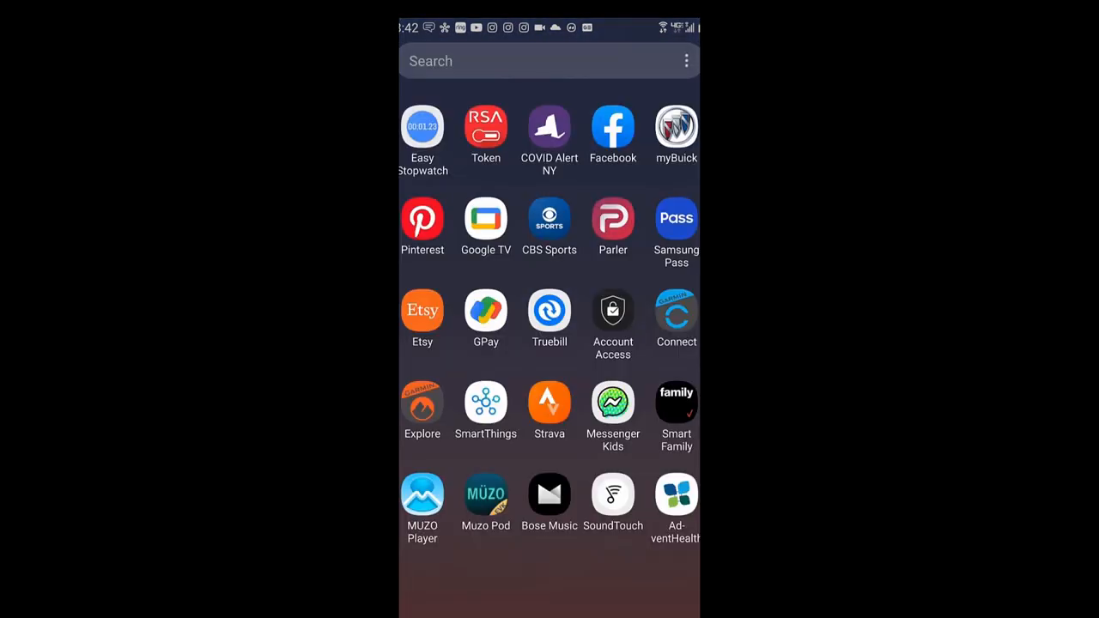
Join the CL-BOX 0F7C network from Android Settings > Connections > Wi-Fi
type("se")
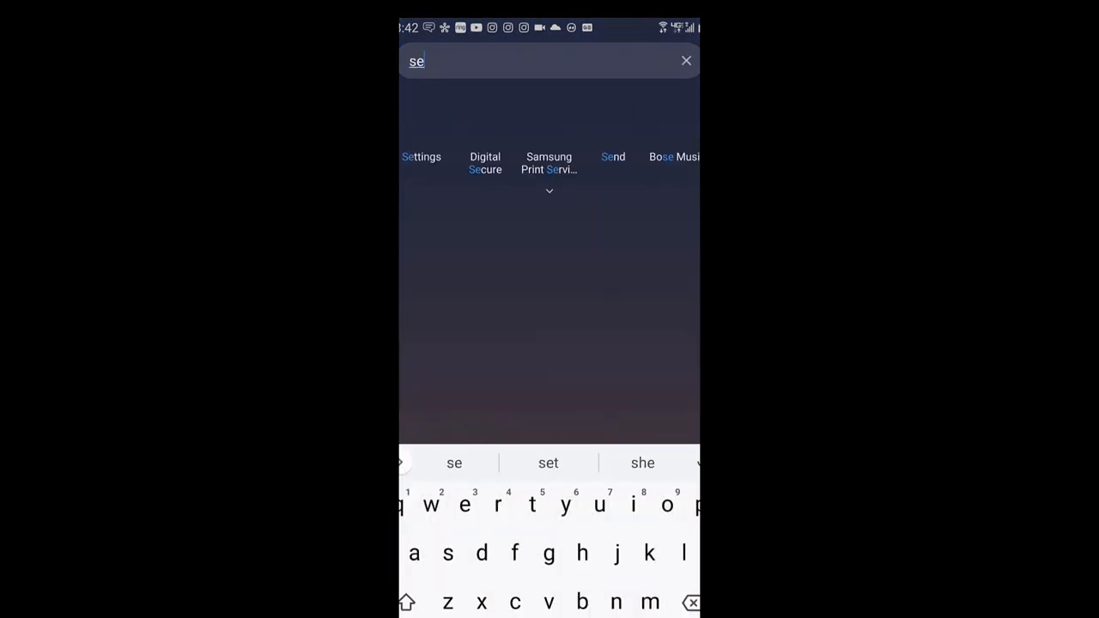
type("tt")
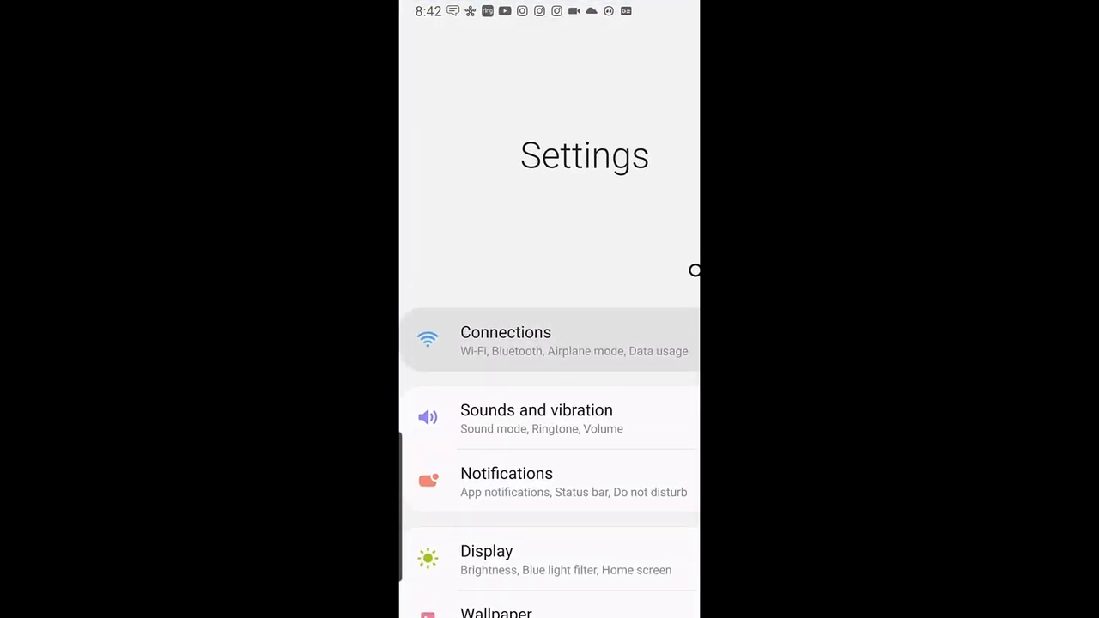
left_click(550, 340)
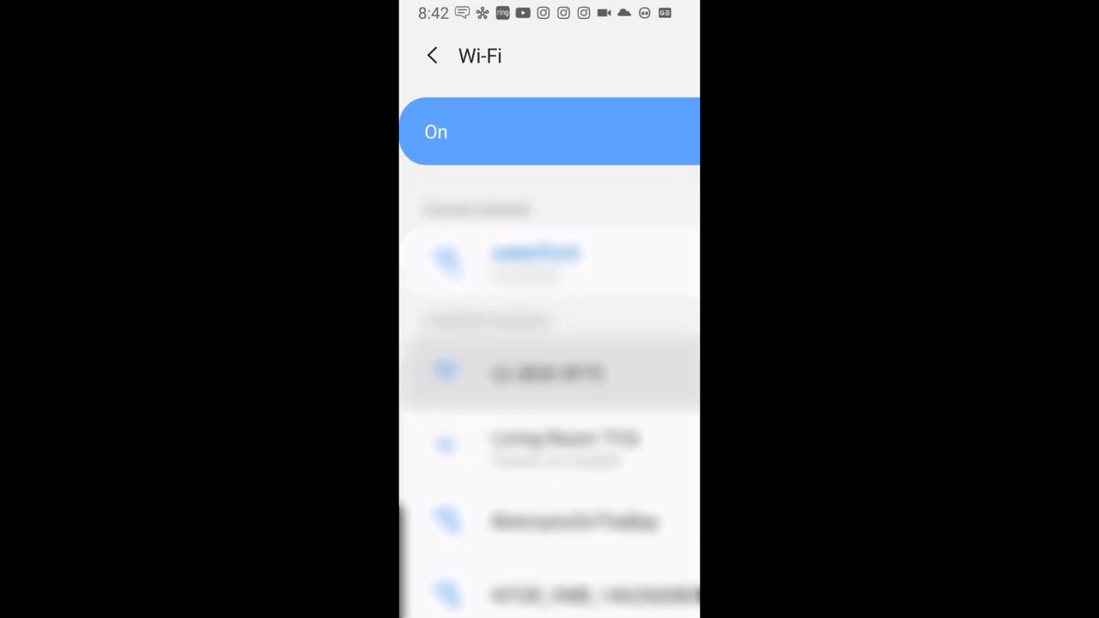
scroll("up", 3)
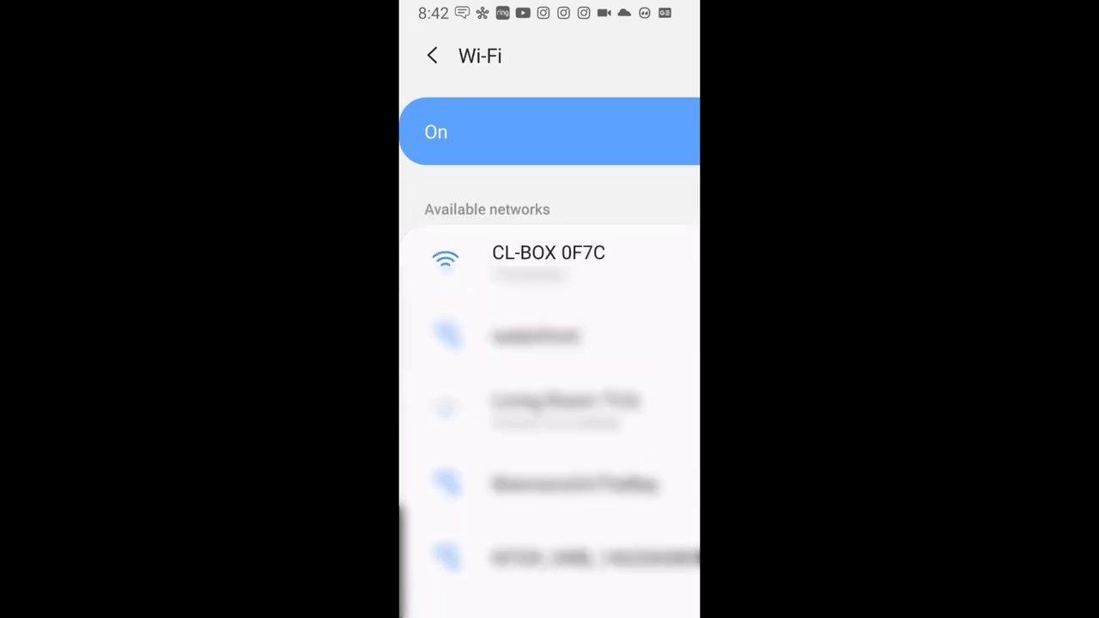
left_click(550, 257)
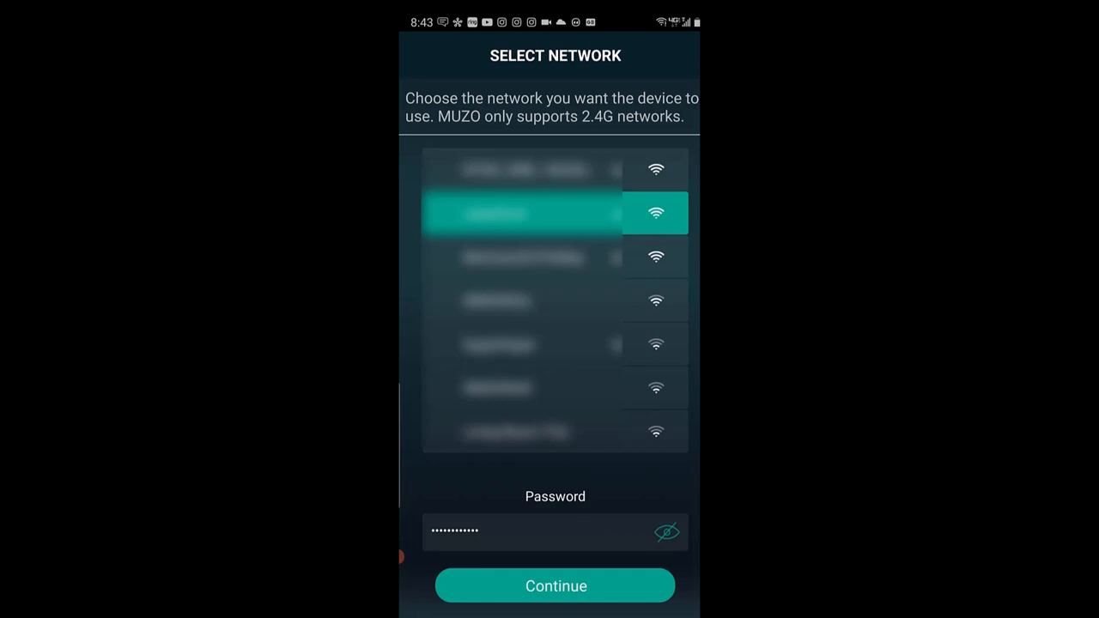
Connect the receiver to the home Wi-Fi network with its password and confirm the connection
left_click(555, 586)
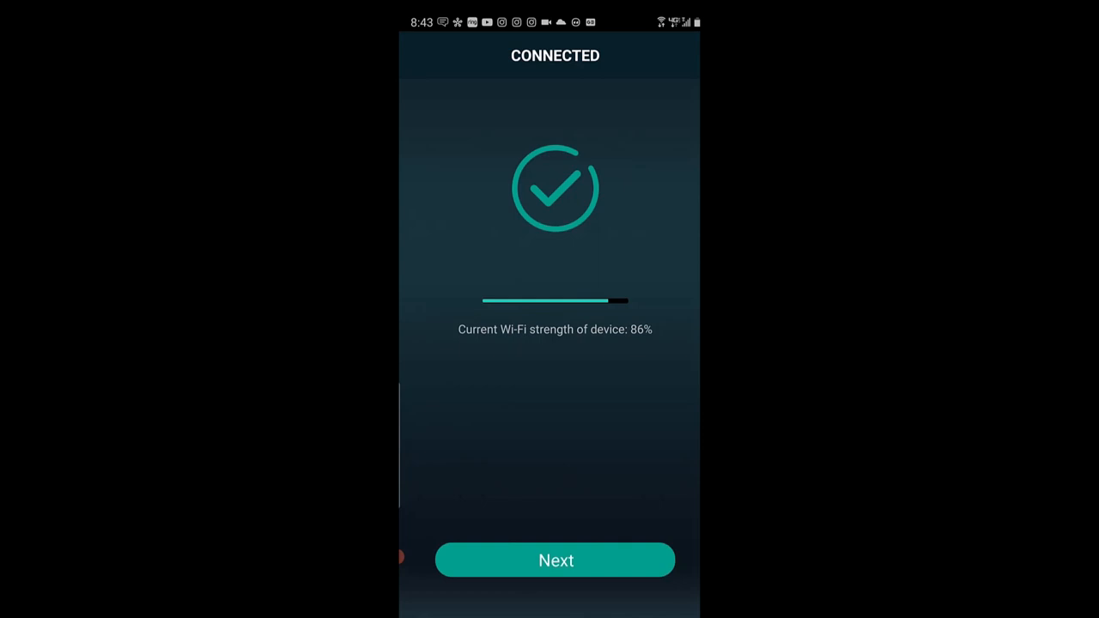
left_click(556, 560)
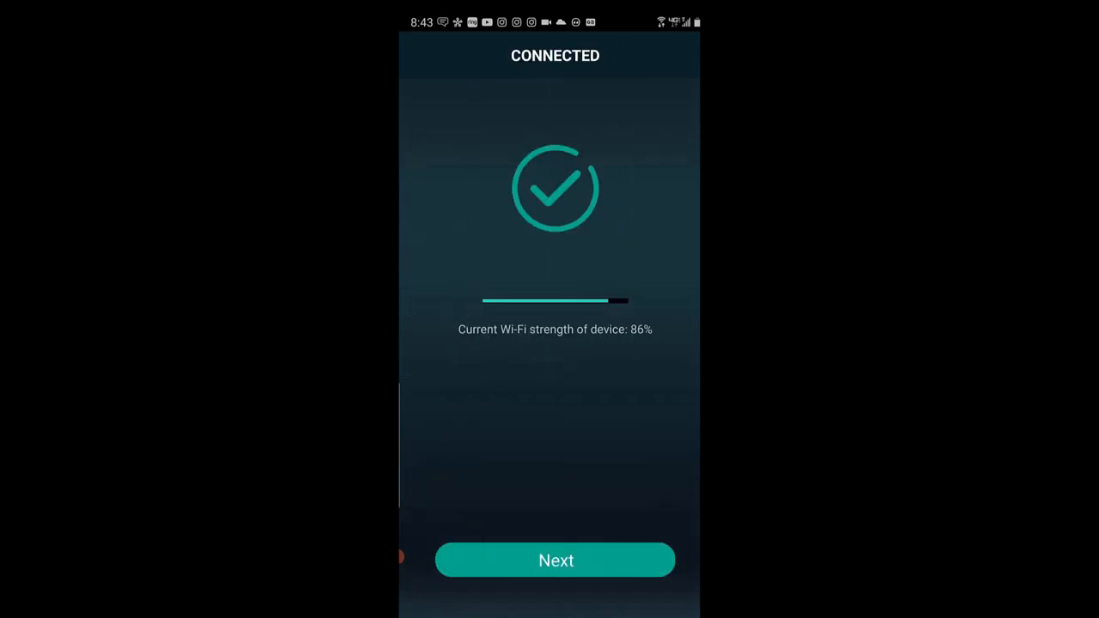
left_click(555, 560)
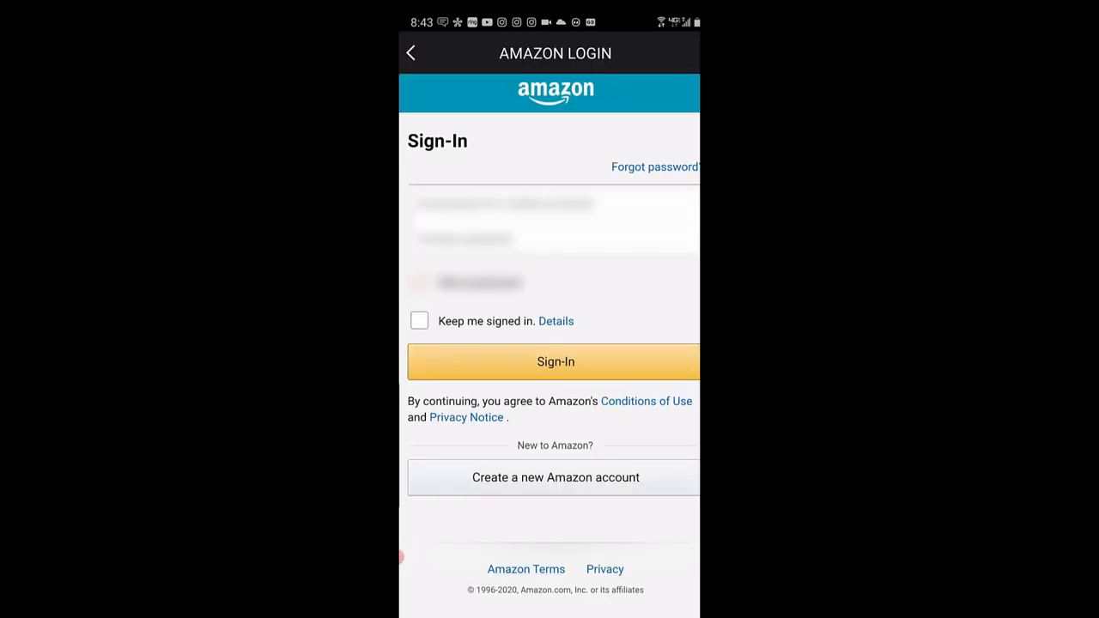
Sign the CL-BOX 0F7C into Amazon Alexa with language English (United States)
left_click(553, 206)
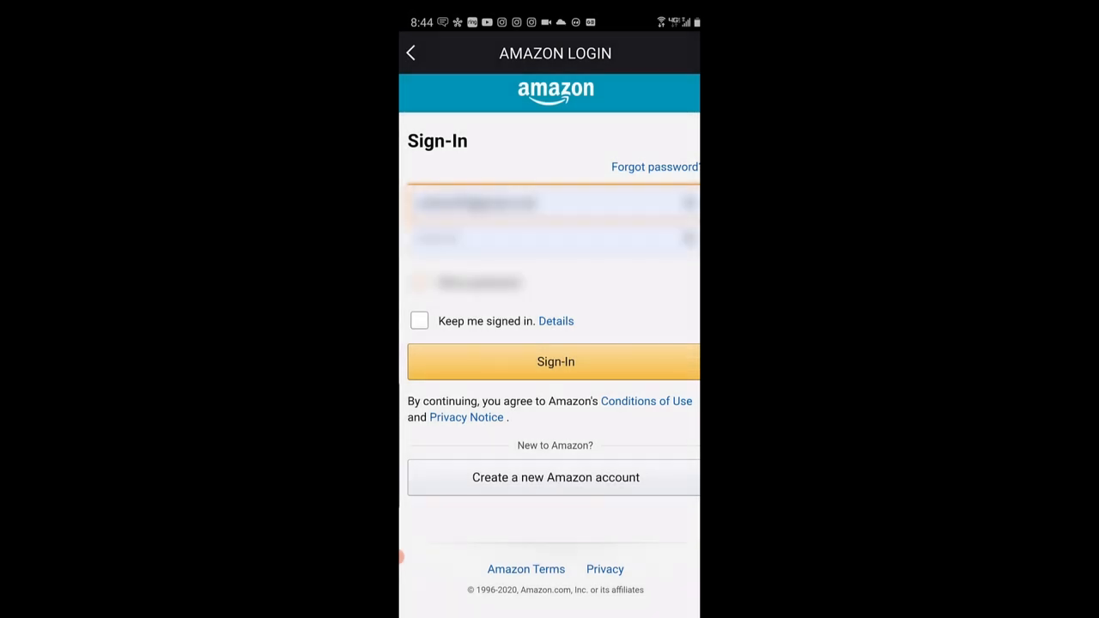
left_click(554, 360)
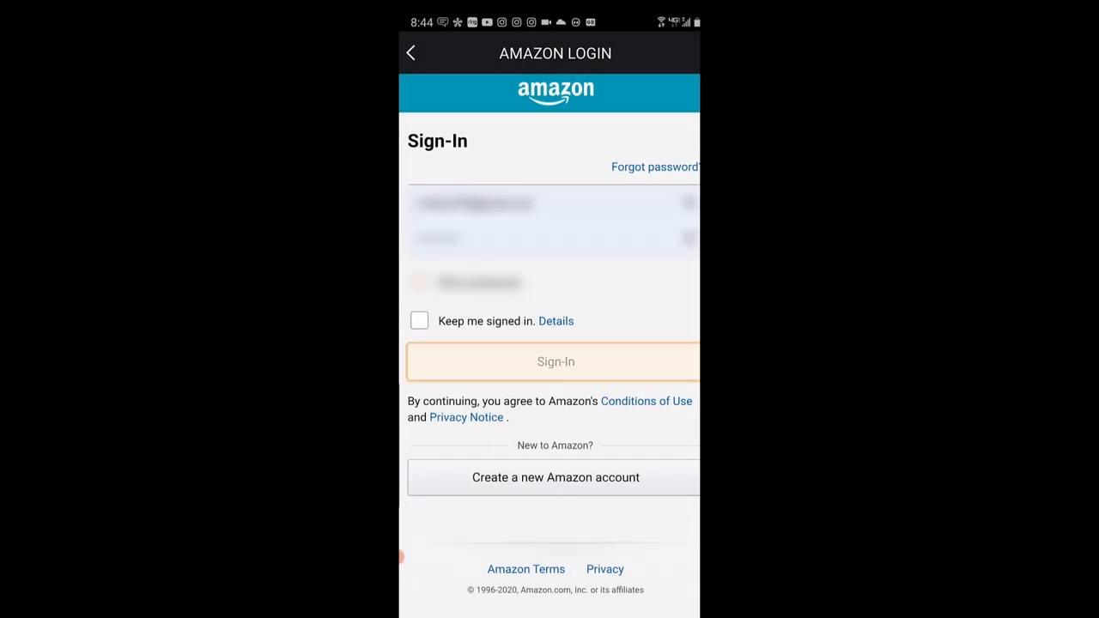
left_click(556, 361)
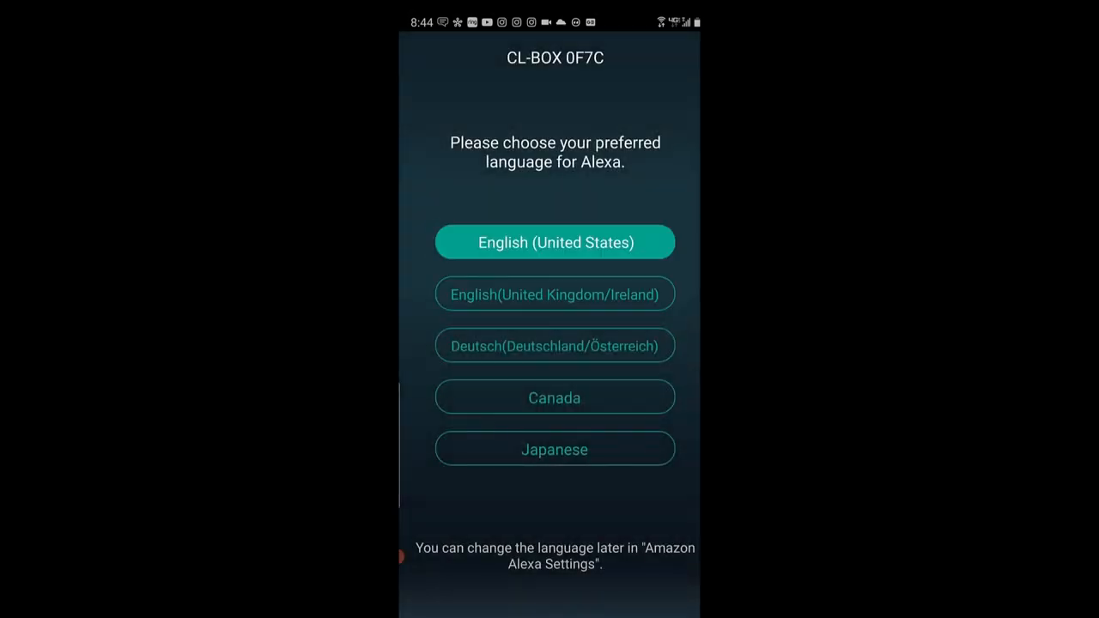
left_click(555, 241)
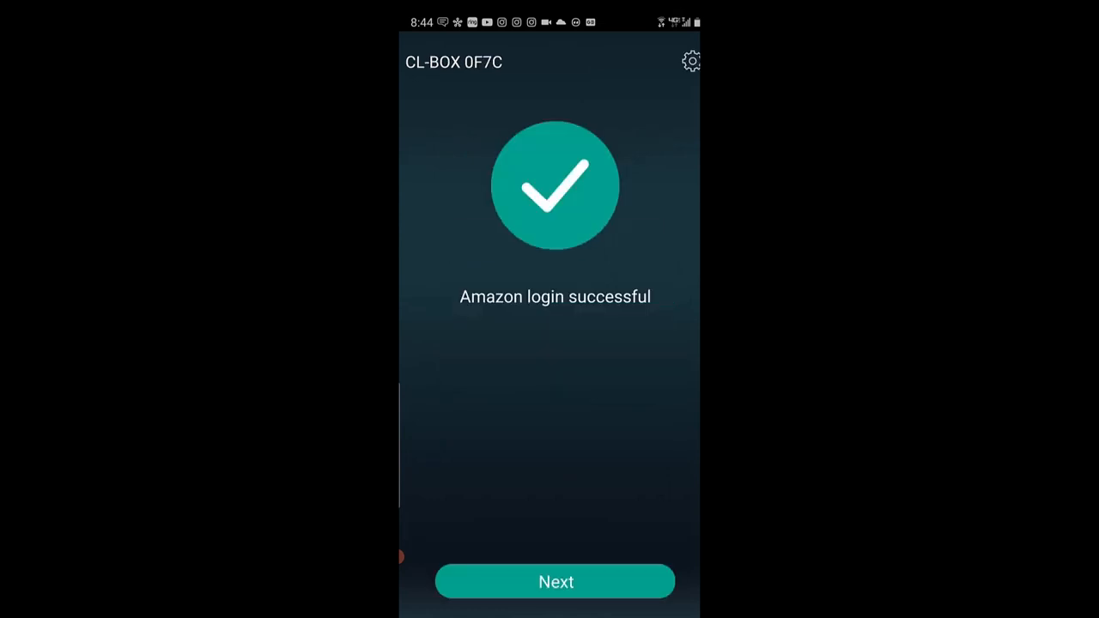
left_click(555, 581)
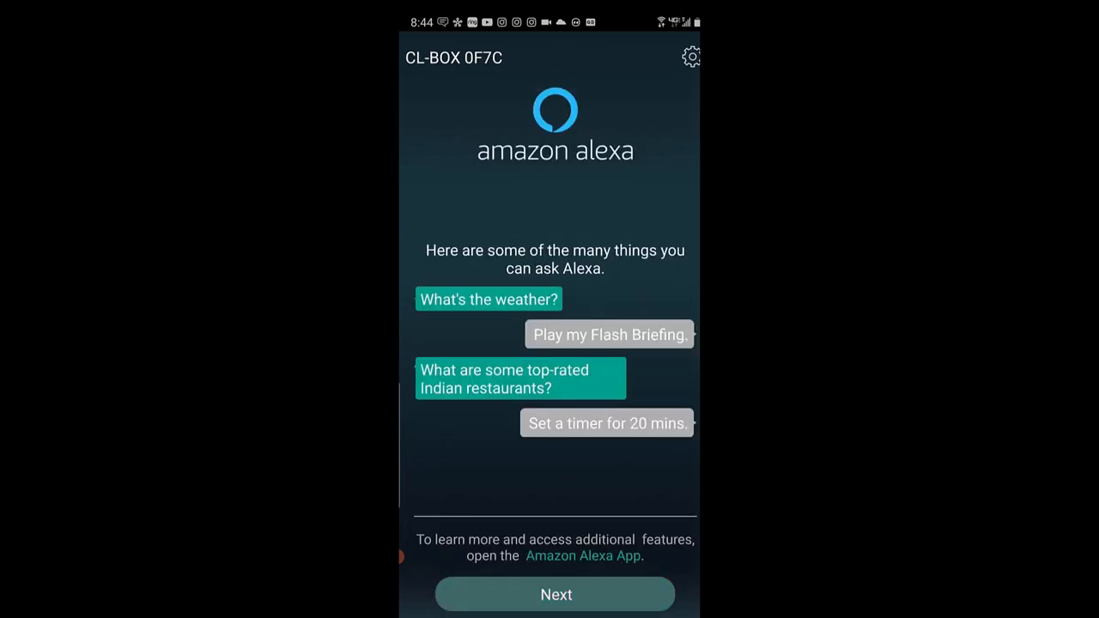